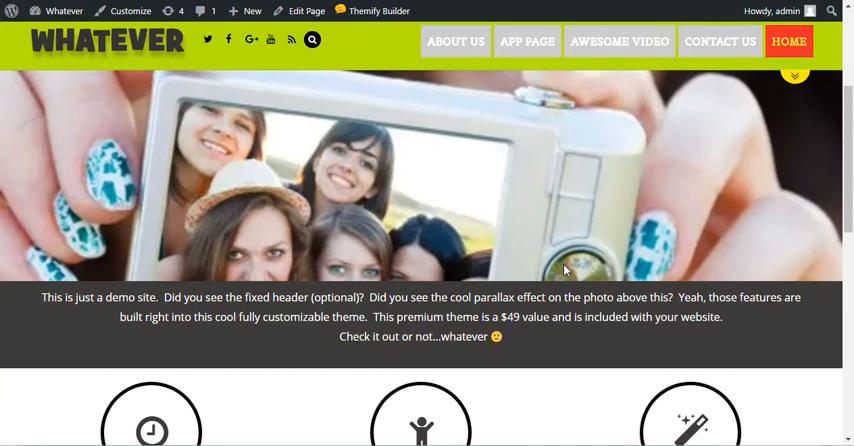
Step: Scroll through the Whatever homepage before heading to the admin Dashboard
{"action": "scroll", "scroll_direction": "down", "scroll_amount": 3}
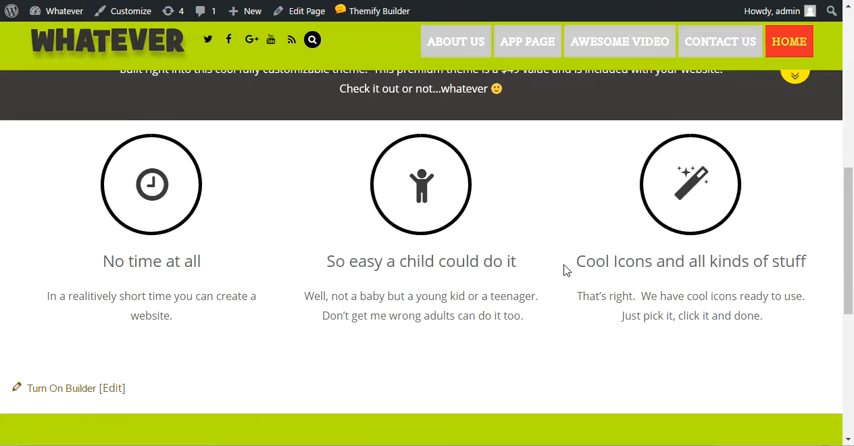
{"action": "scroll", "scroll_direction": "down", "scroll_amount": 3}
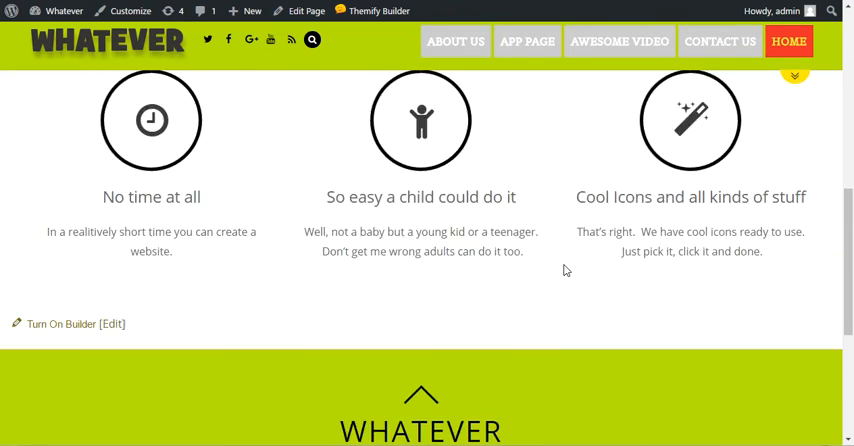
{"action": "scroll", "scroll_direction": "up", "scroll_amount": 3}
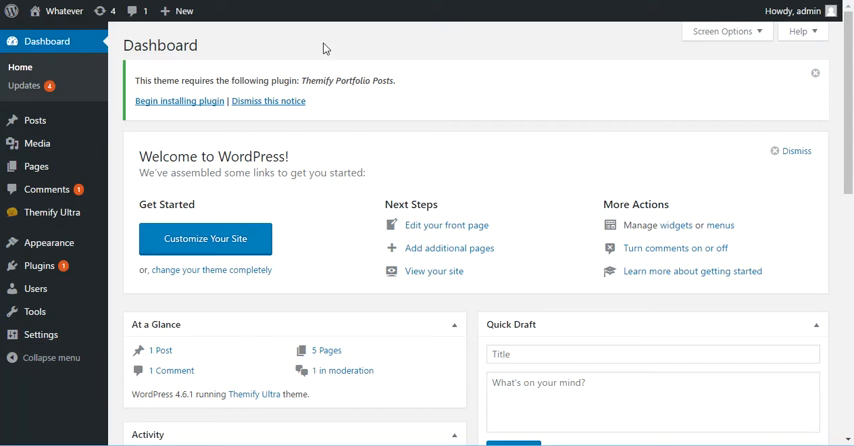
Step: Go to Appearance > Menus to reach the empty footer menu
{"action": "left_click", "coordinate": [48, 242]}
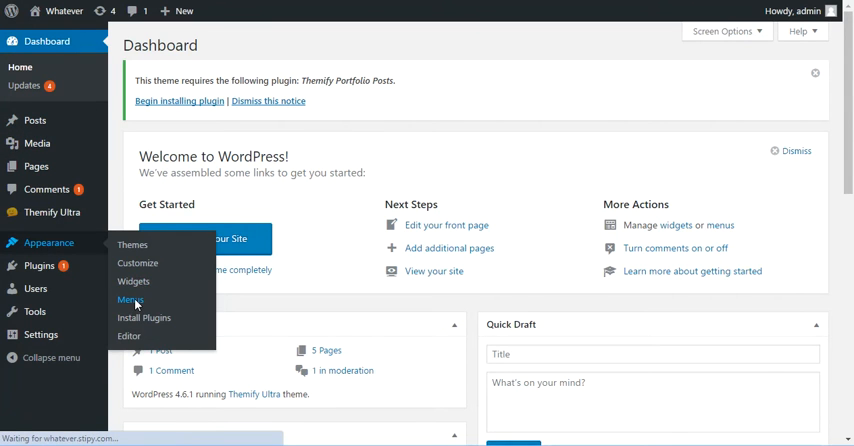
{"action": "left_click", "coordinate": [130, 299]}
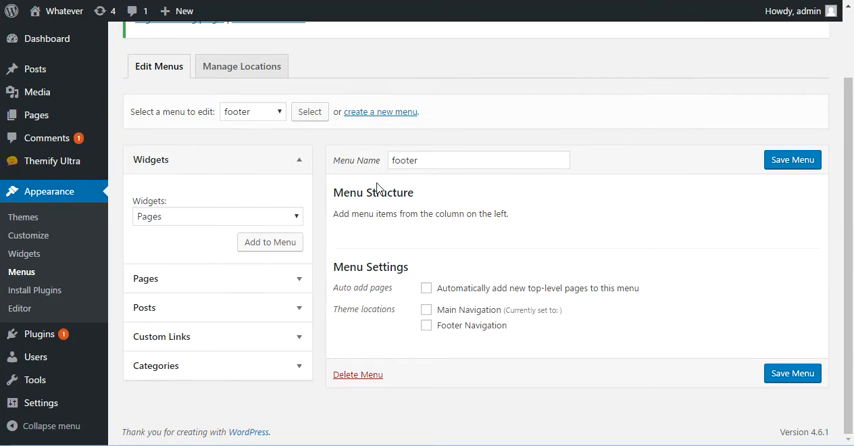
{"action": "mouse_move", "coordinate": [382, 120]}
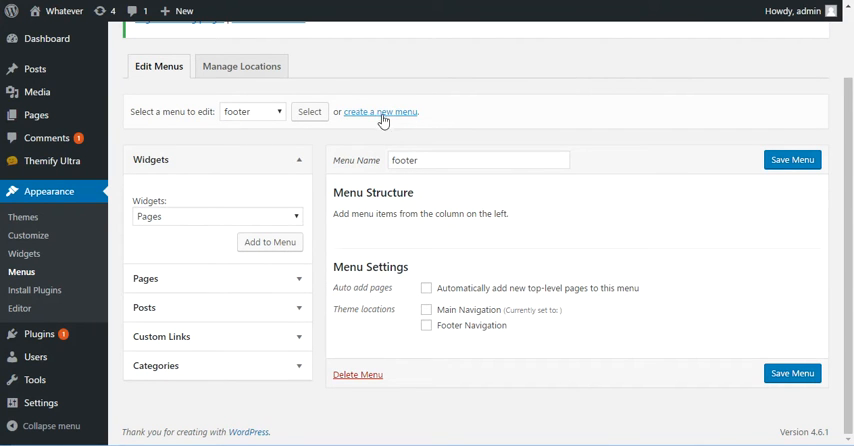
{"action": "mouse_move", "coordinate": [380, 118]}
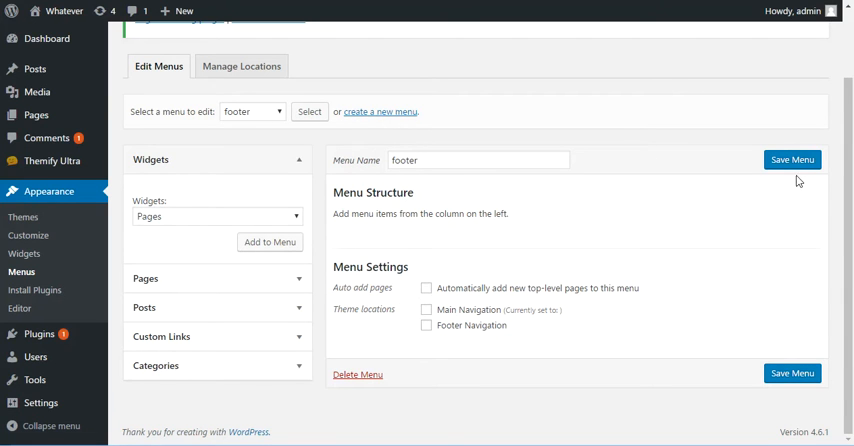
{"action": "mouse_move", "coordinate": [430, 352]}
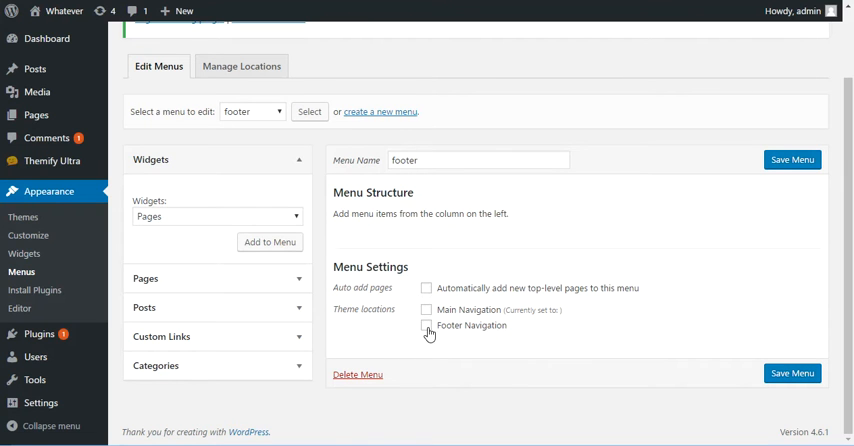
Step: Assign the footer menu to Footer Navigation and save it
{"action": "left_click", "coordinate": [426, 325]}
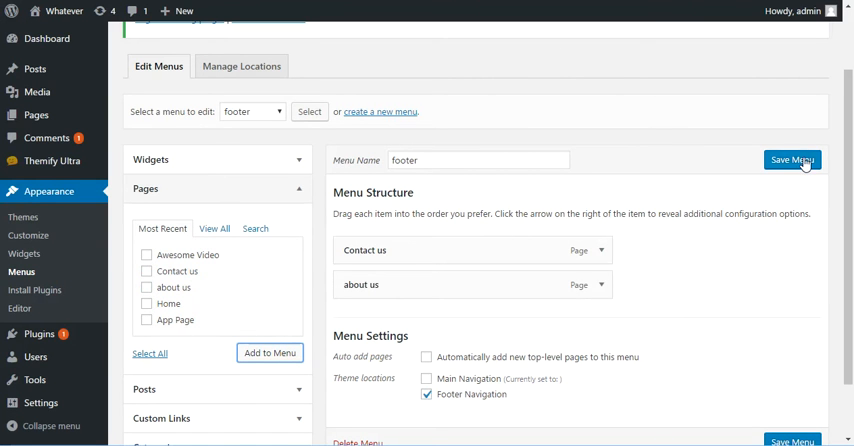
{"action": "left_click", "coordinate": [792, 160]}
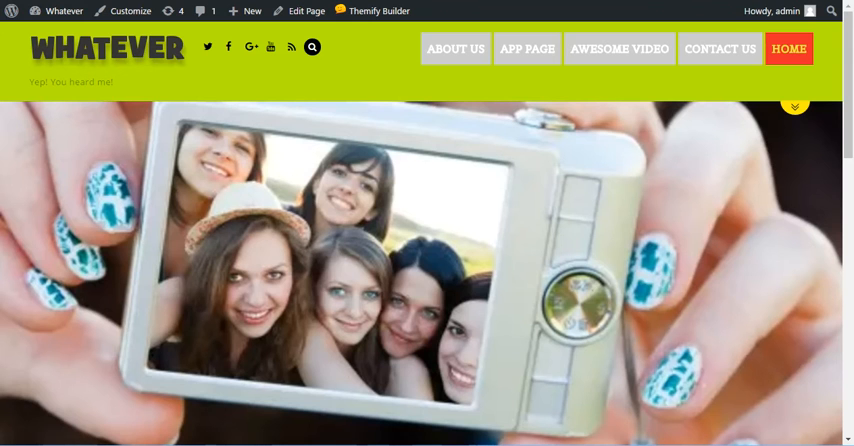
Step: Confirm the footer's Contact us and about us links, then reach Appearance > Widgets
{"action": "scroll", "scroll_direction": "down", "scroll_amount": 3}
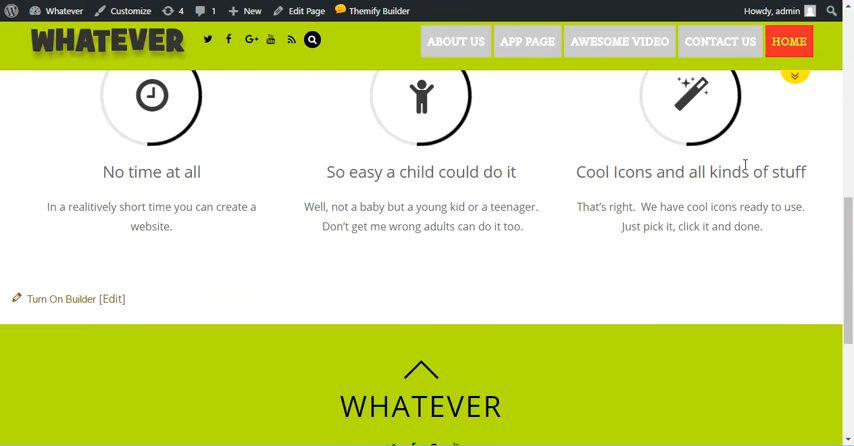
{"action": "scroll", "scroll_direction": "down", "scroll_amount": 3}
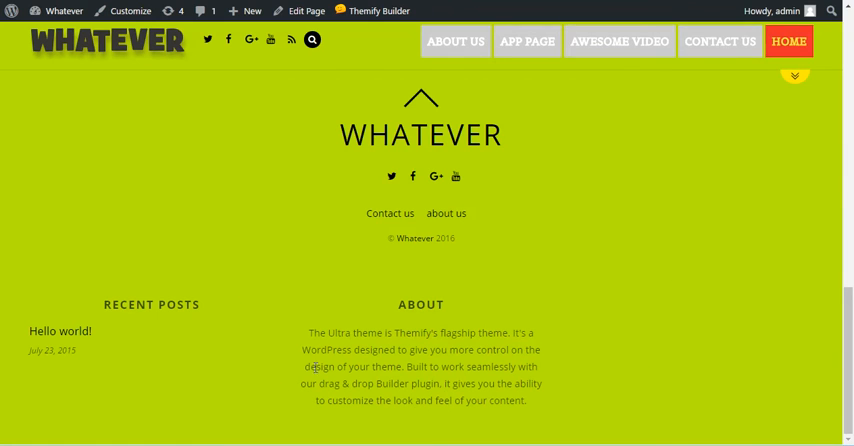
{"action": "mouse_move", "coordinate": [637, 322]}
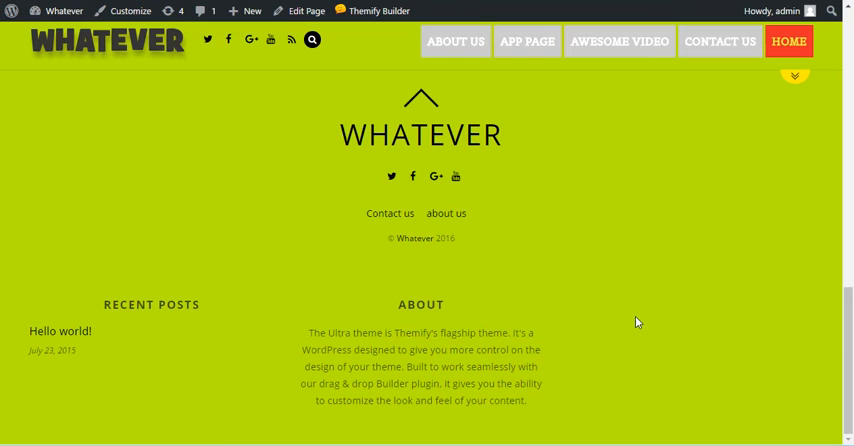
{"action": "mouse_move", "coordinate": [718, 264]}
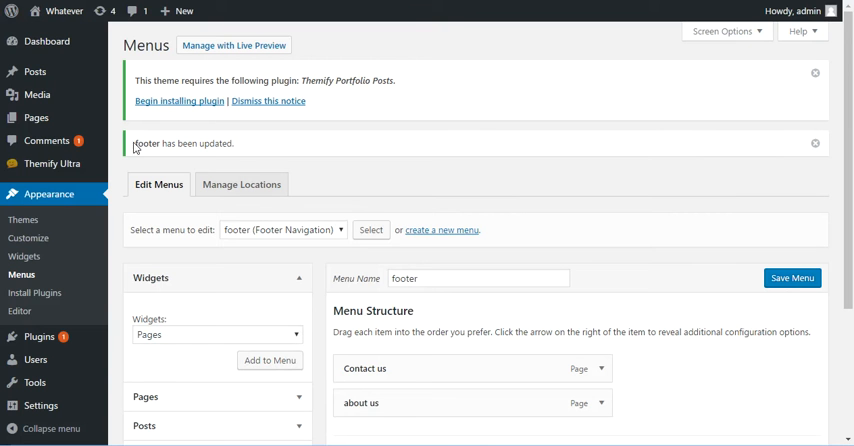
{"action": "mouse_move", "coordinate": [23, 257]}
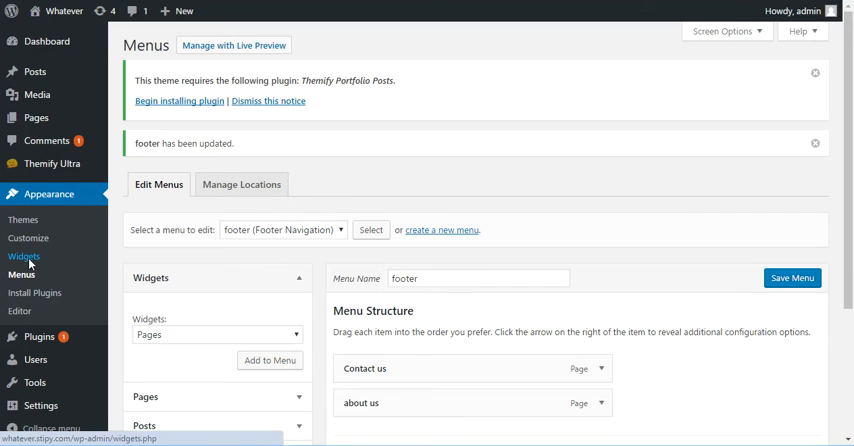
{"action": "left_click", "coordinate": [23, 256]}
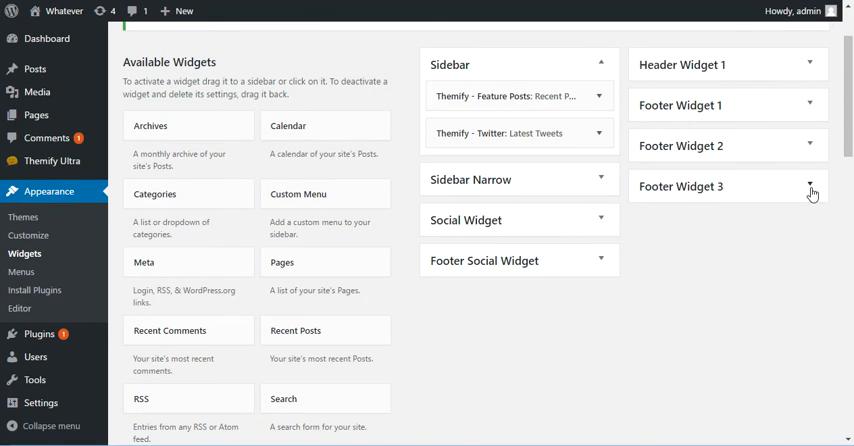
Step: Drop a Custom Menu widget into Footer Widget 3, pick footer, title it More Stuff, save
{"action": "left_click", "coordinate": [810, 186]}
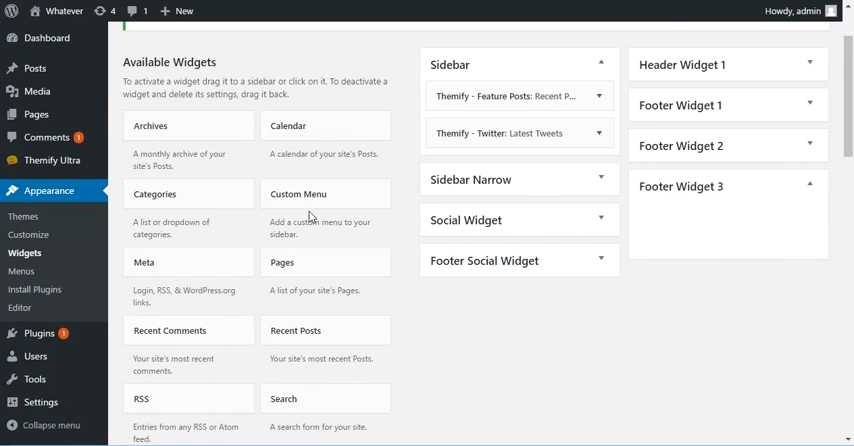
{"action": "left_click_drag", "start_coordinate": [298, 194], "coordinate": [697, 222]}
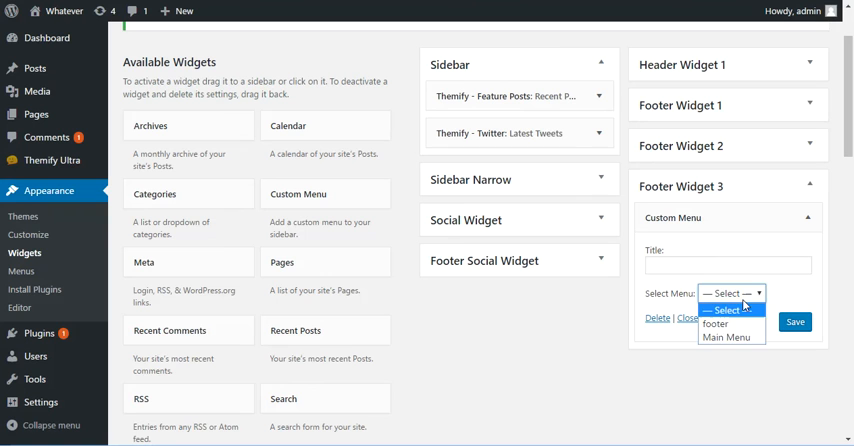
{"action": "left_click", "coordinate": [716, 323]}
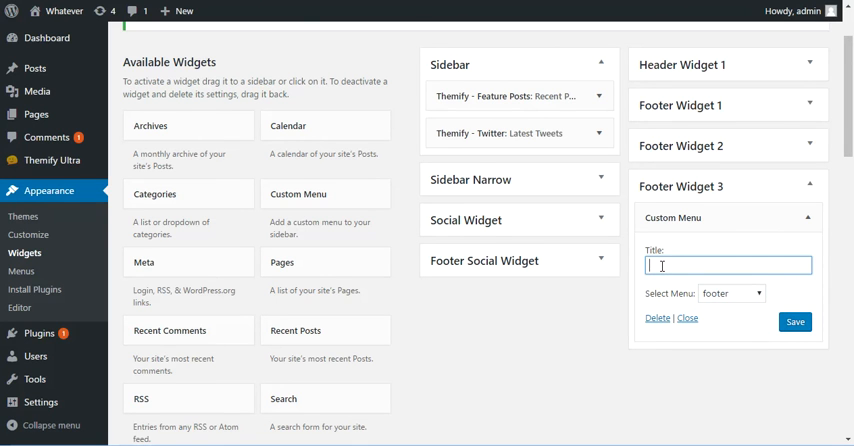
{"action": "type", "text": "More Stuff"}
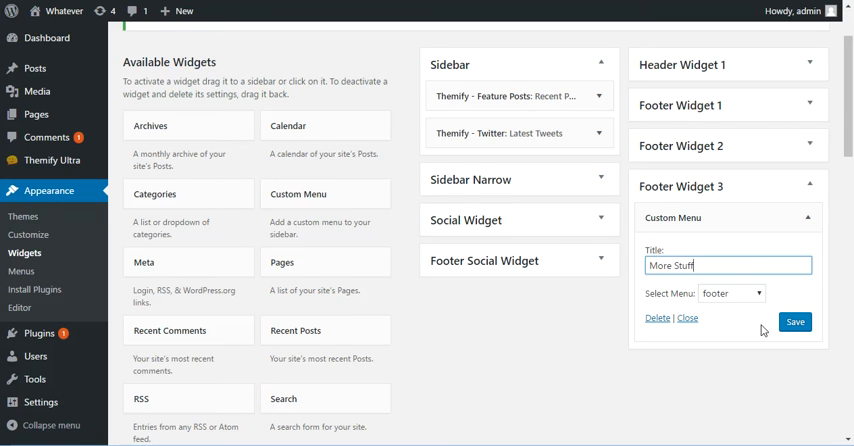
{"action": "left_click", "coordinate": [794, 321]}
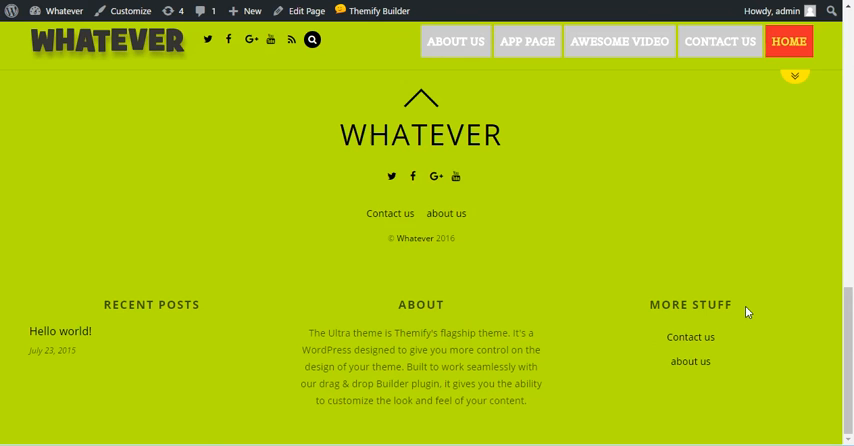
{"action": "mouse_move", "coordinate": [690, 337]}
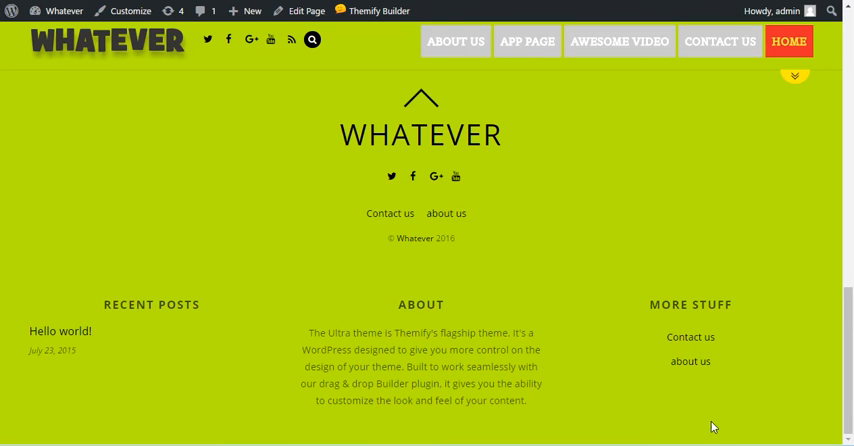
{"action": "mouse_move", "coordinate": [710, 60]}
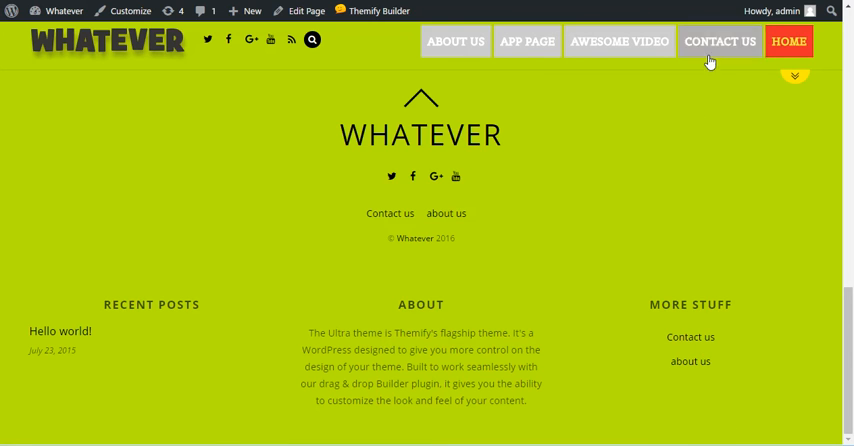
{"action": "mouse_move", "coordinate": [717, 42]}
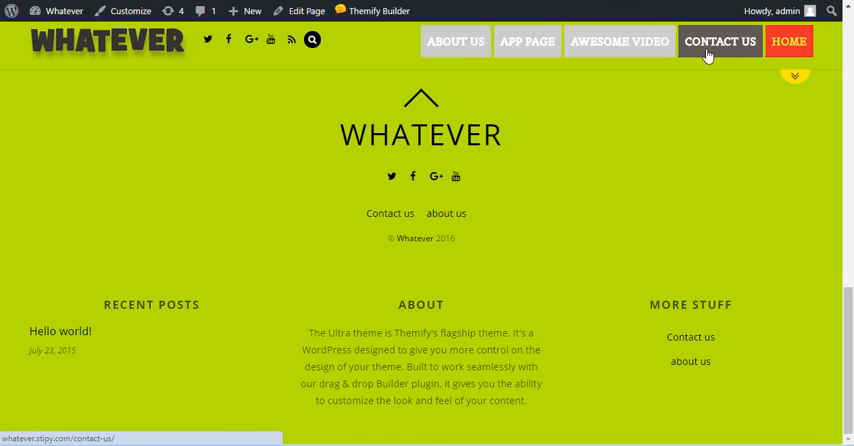
{"action": "mouse_move", "coordinate": [752, 363]}
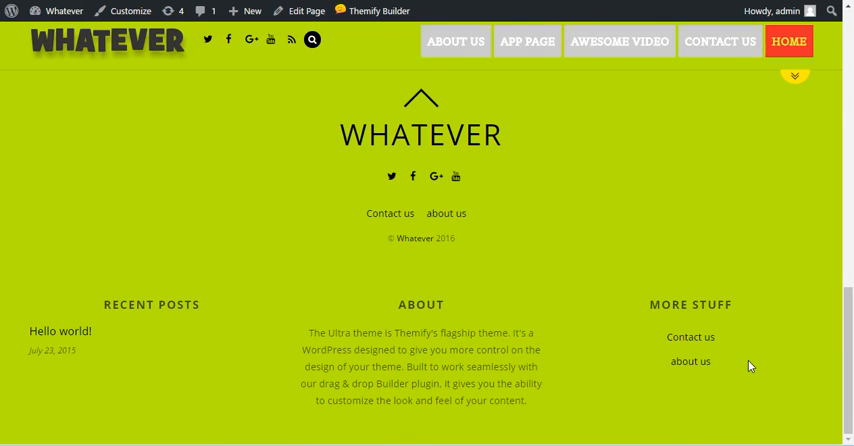